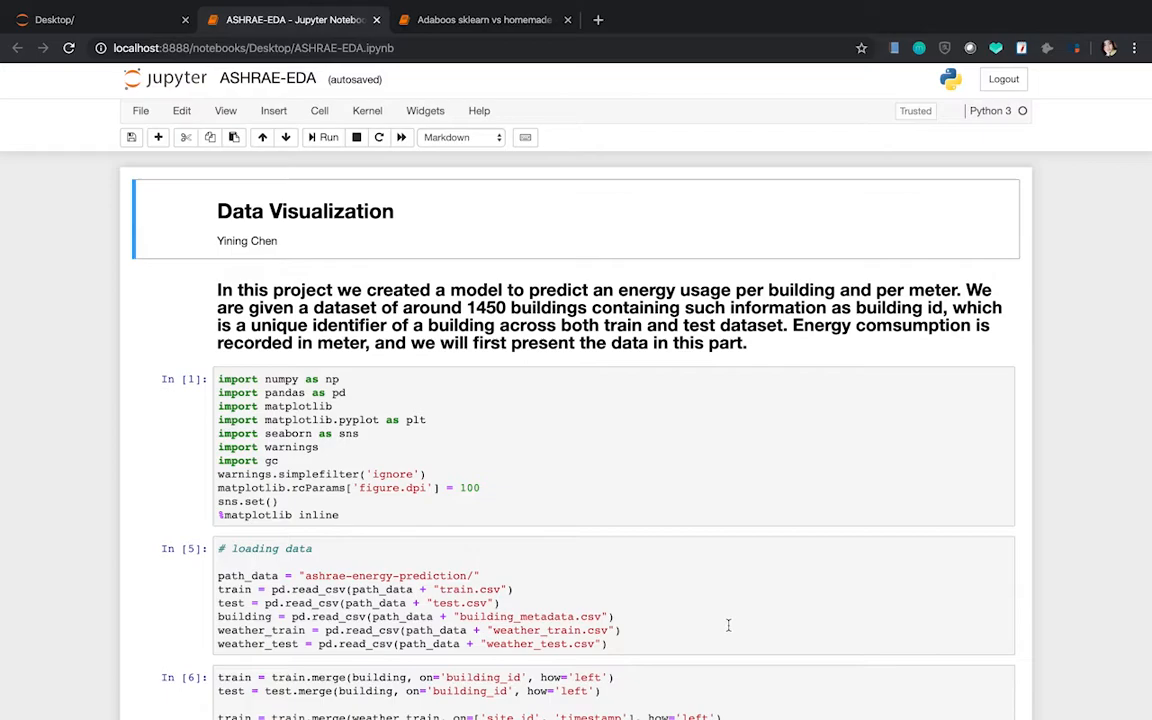
- Scroll from the Data Visualization title through meter readings by site, building use and meter type
scroll("down", 3)
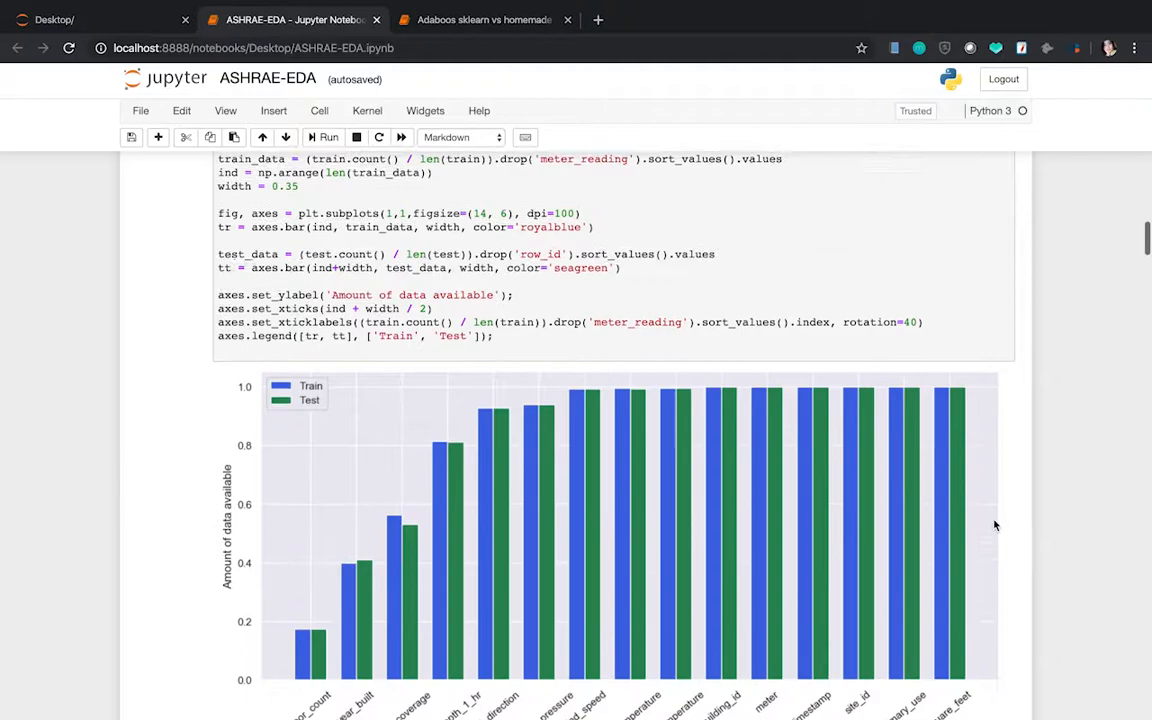
scroll("down", 3)
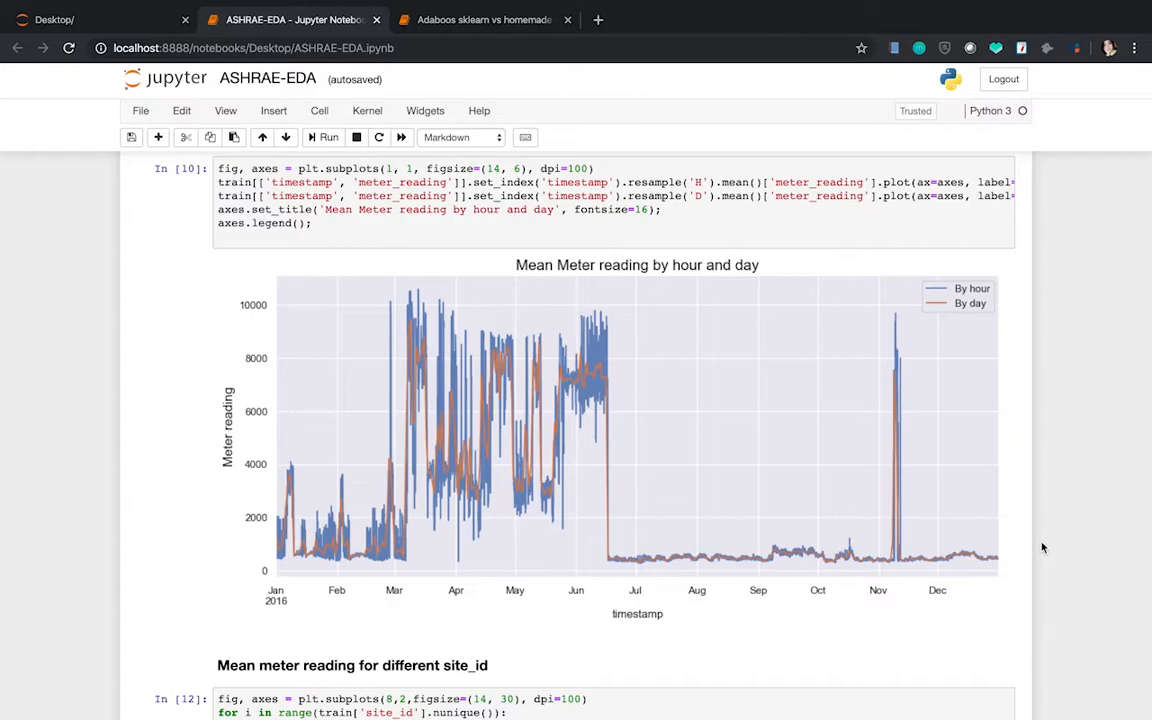
scroll("down", 3)
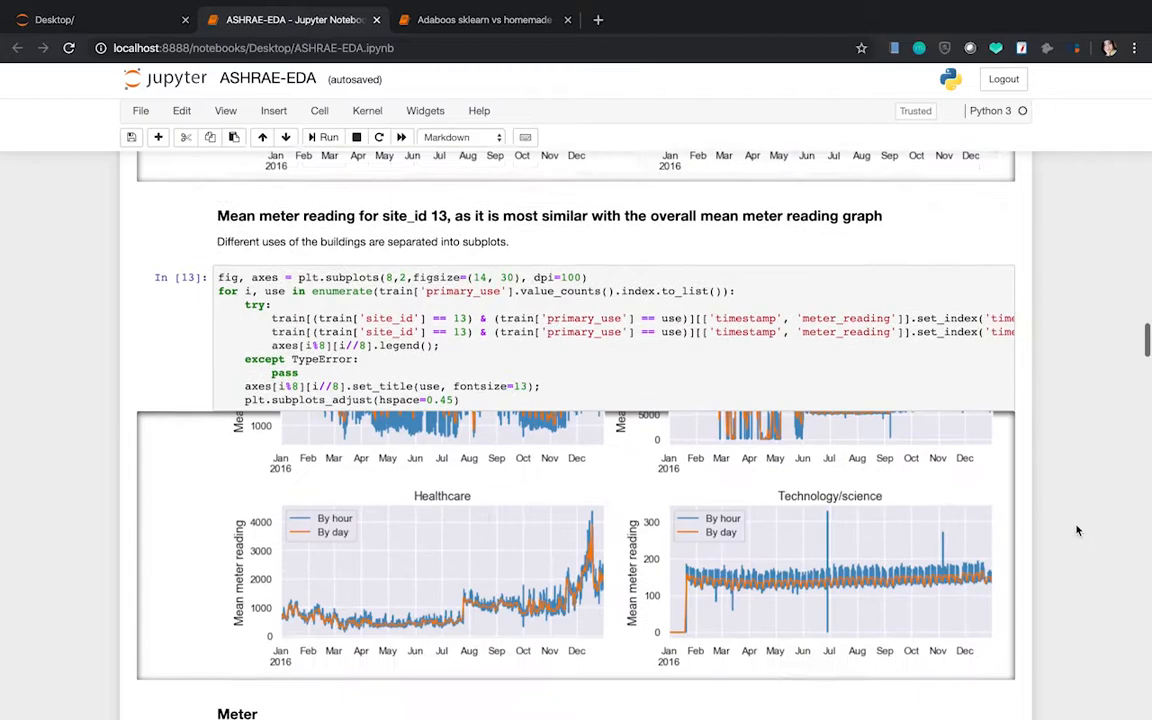
scroll("down", 3)
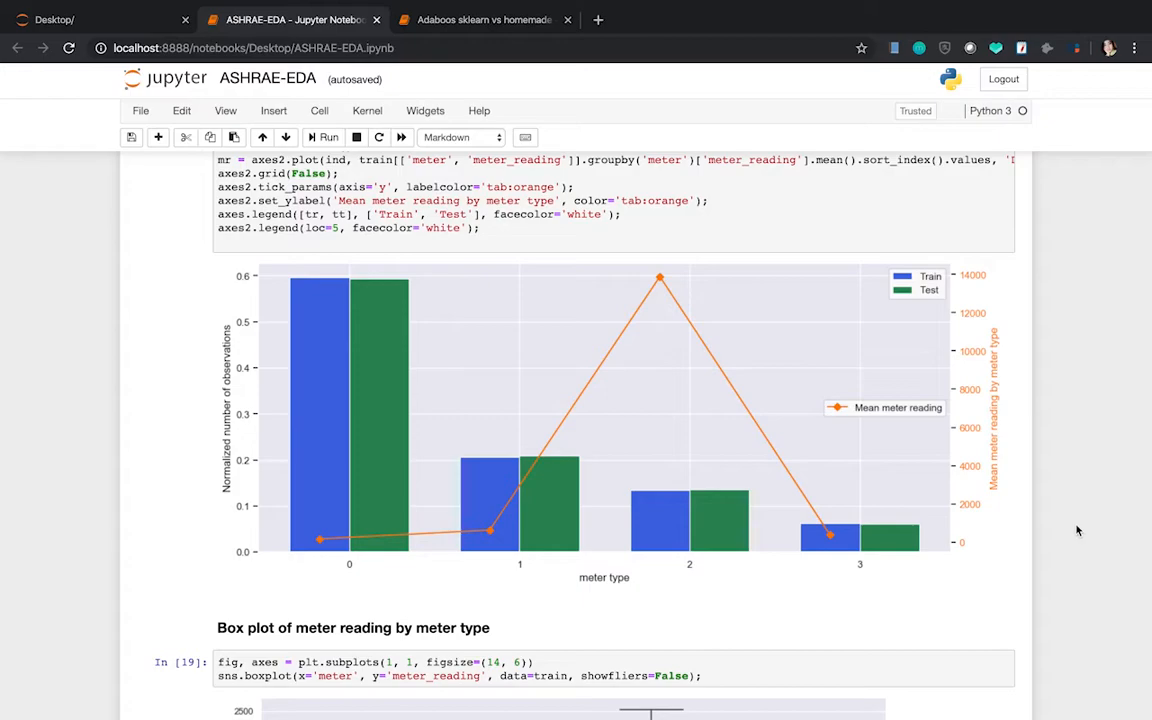
scroll("down", 3)
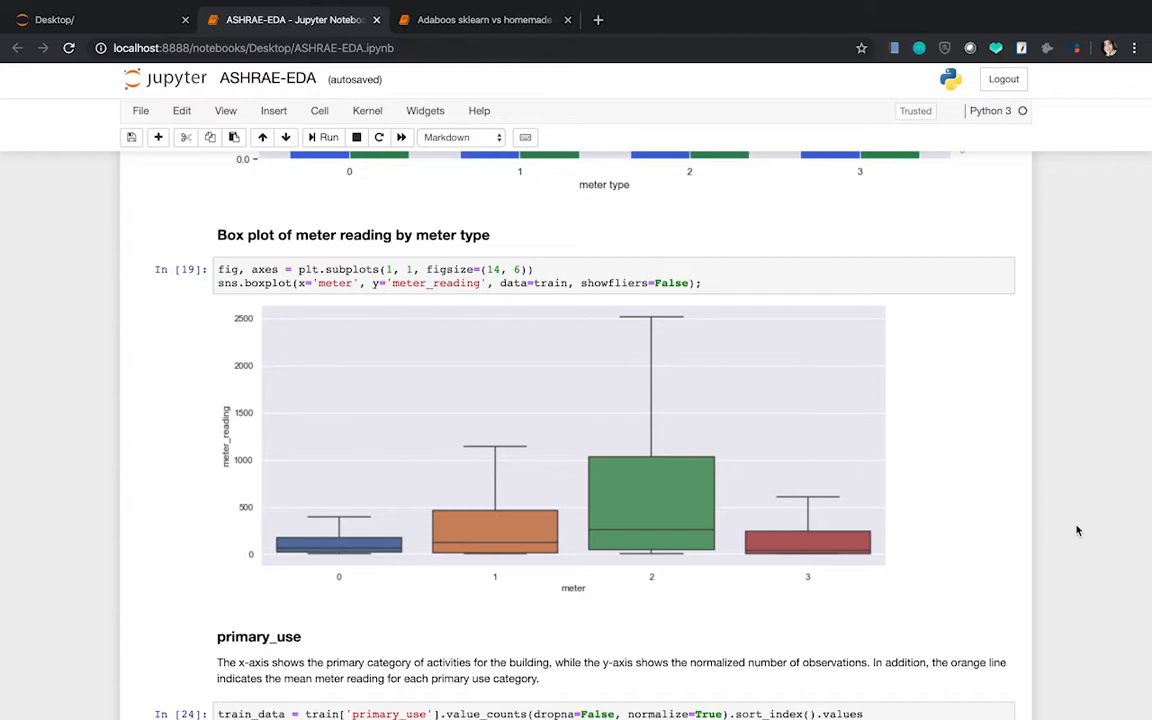
- Scroll past the primary_use, year_built, hour and day-of-month plots to the day-of-week section
scroll("down", 3)
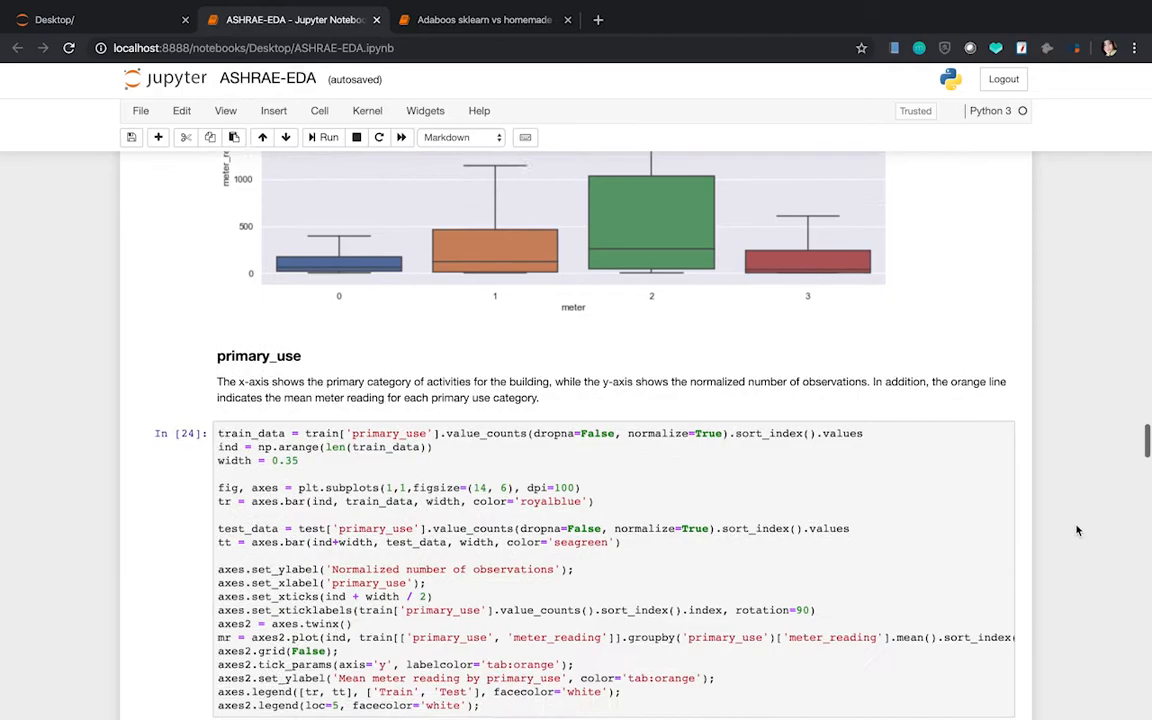
scroll("down", 3)
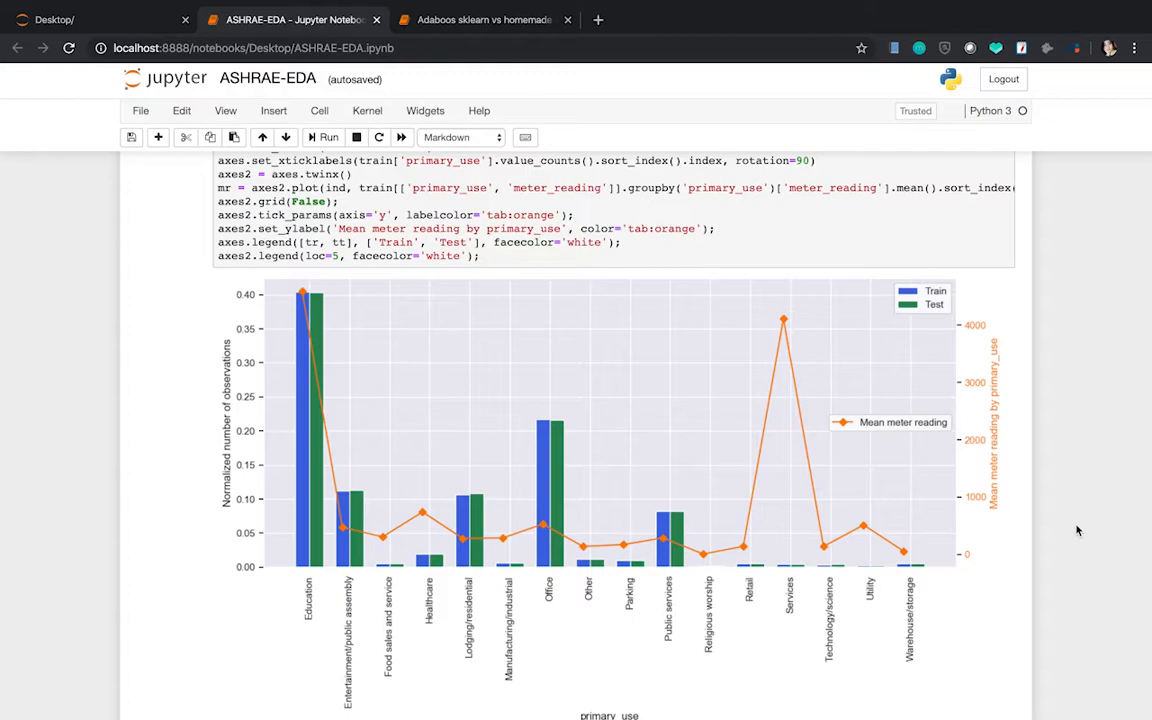
scroll("down", 3)
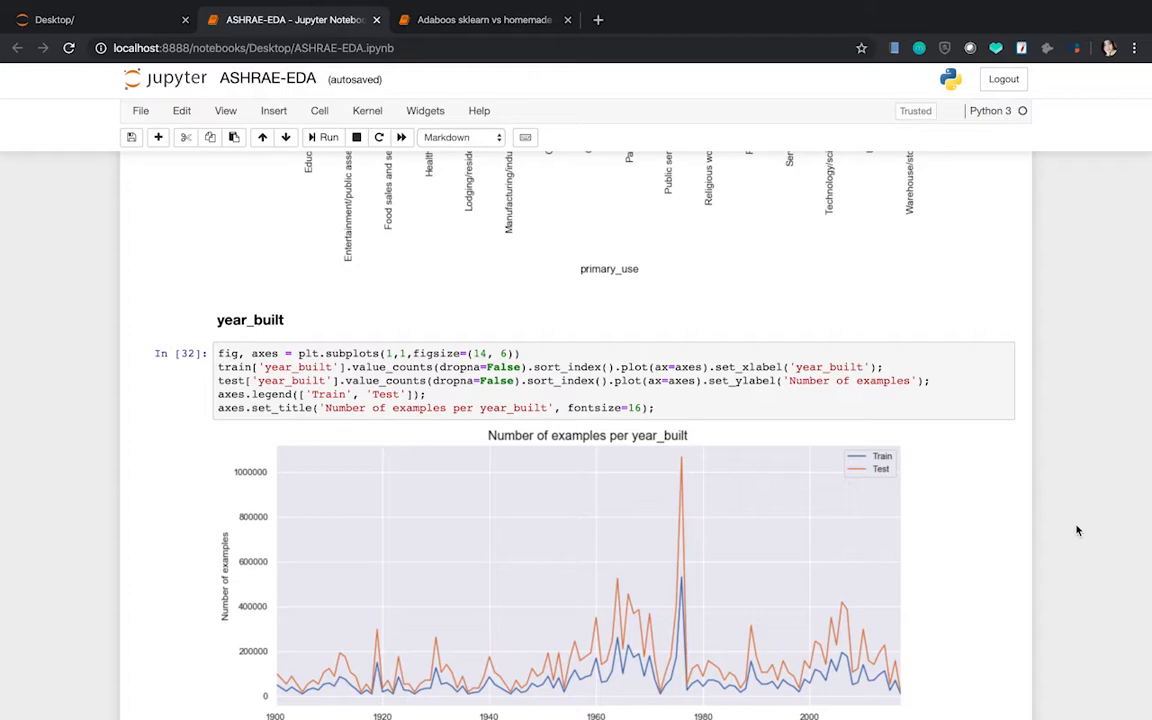
scroll("down", 3)
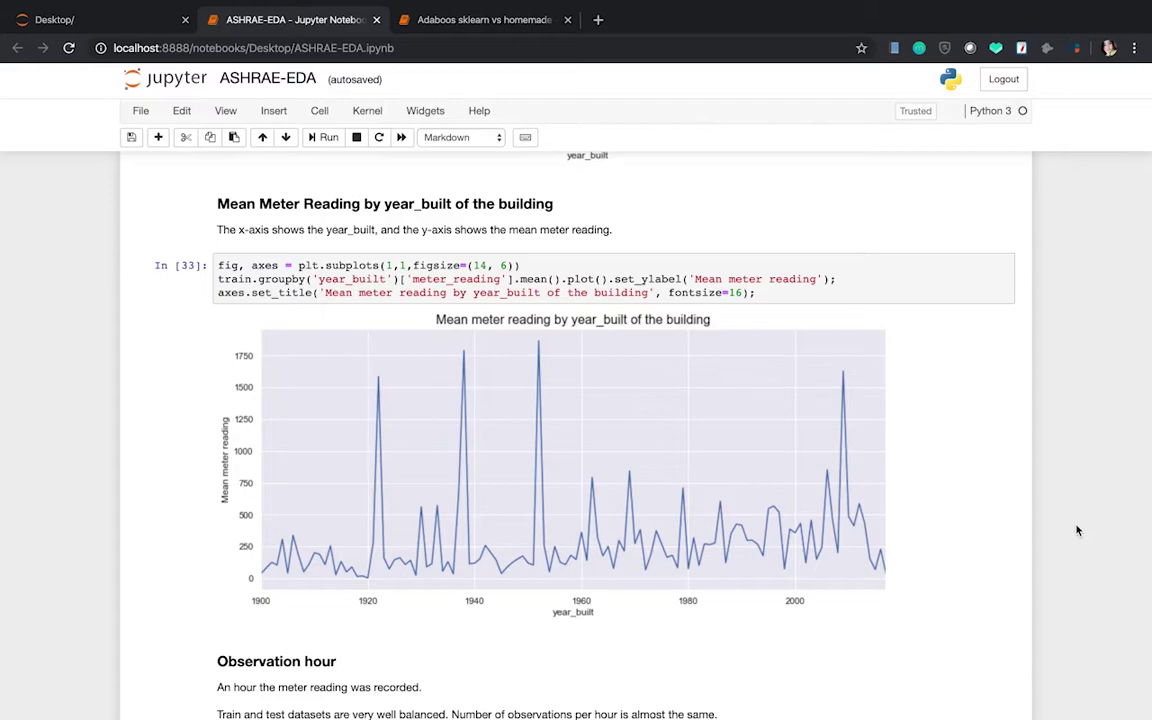
scroll("down", 3)
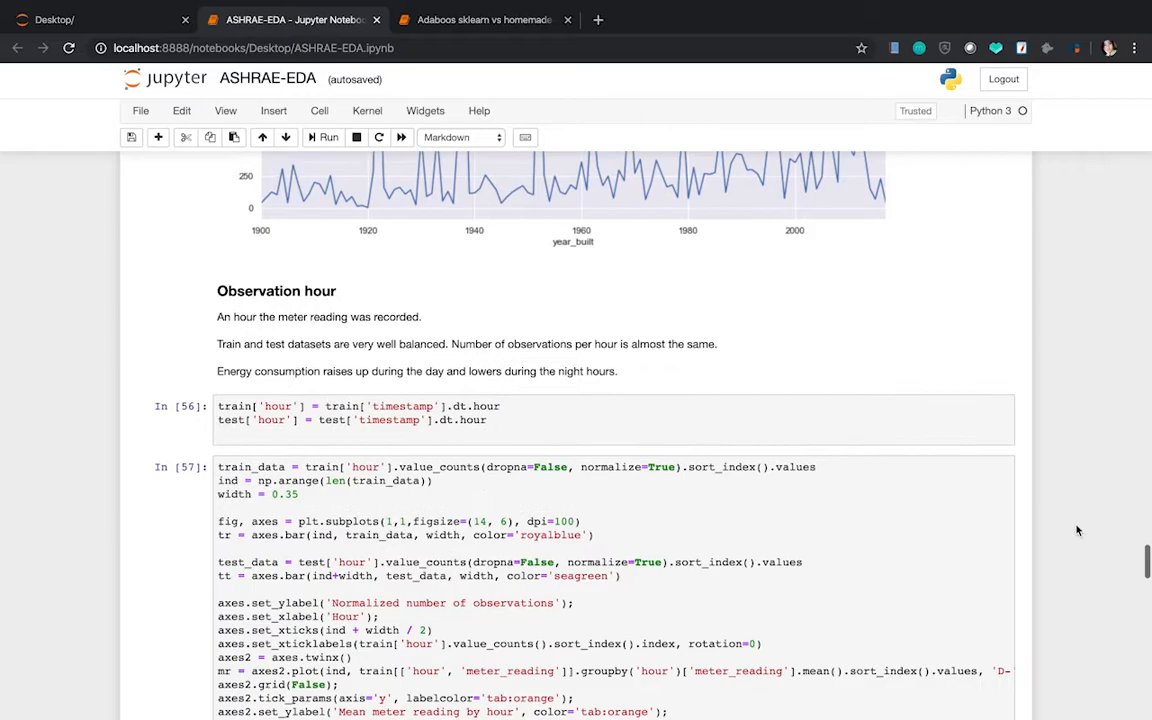
scroll("down", 3)
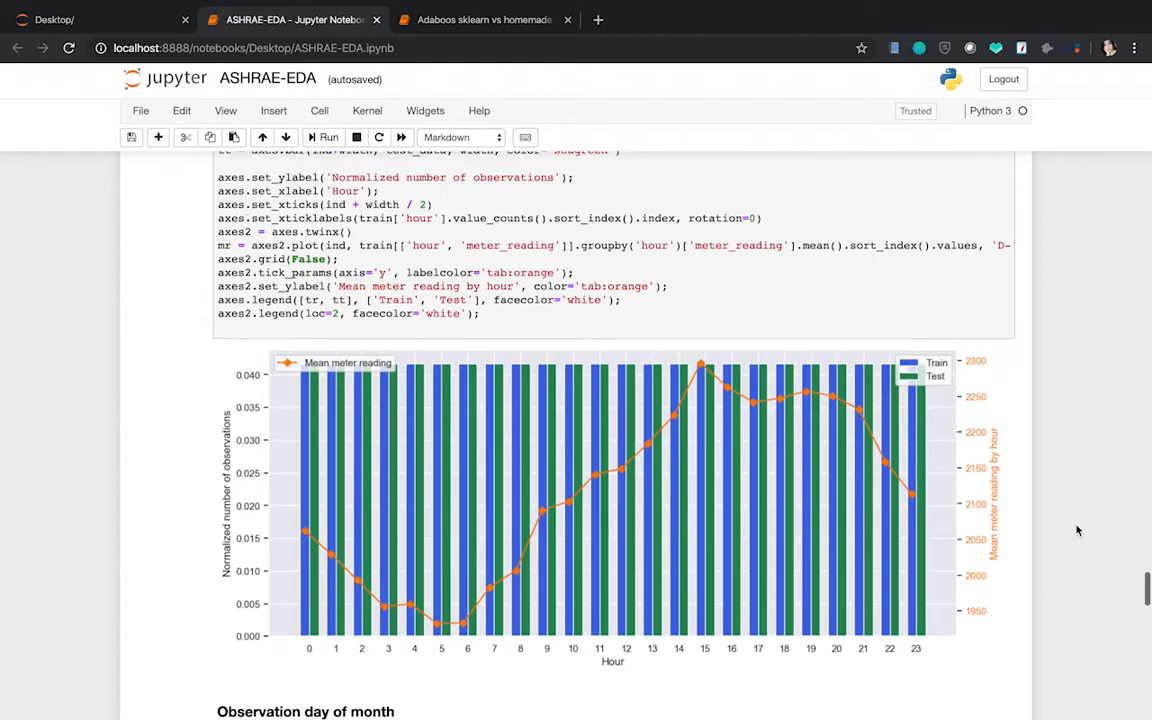
scroll("down", 3)
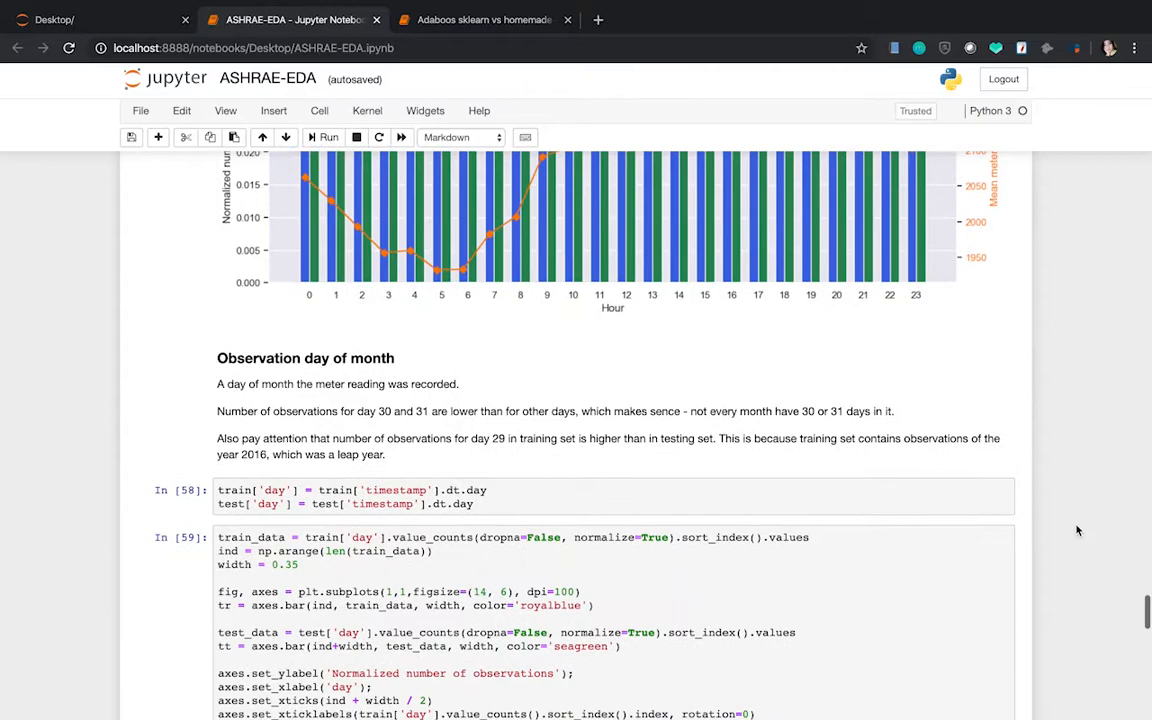
scroll("down", 3)
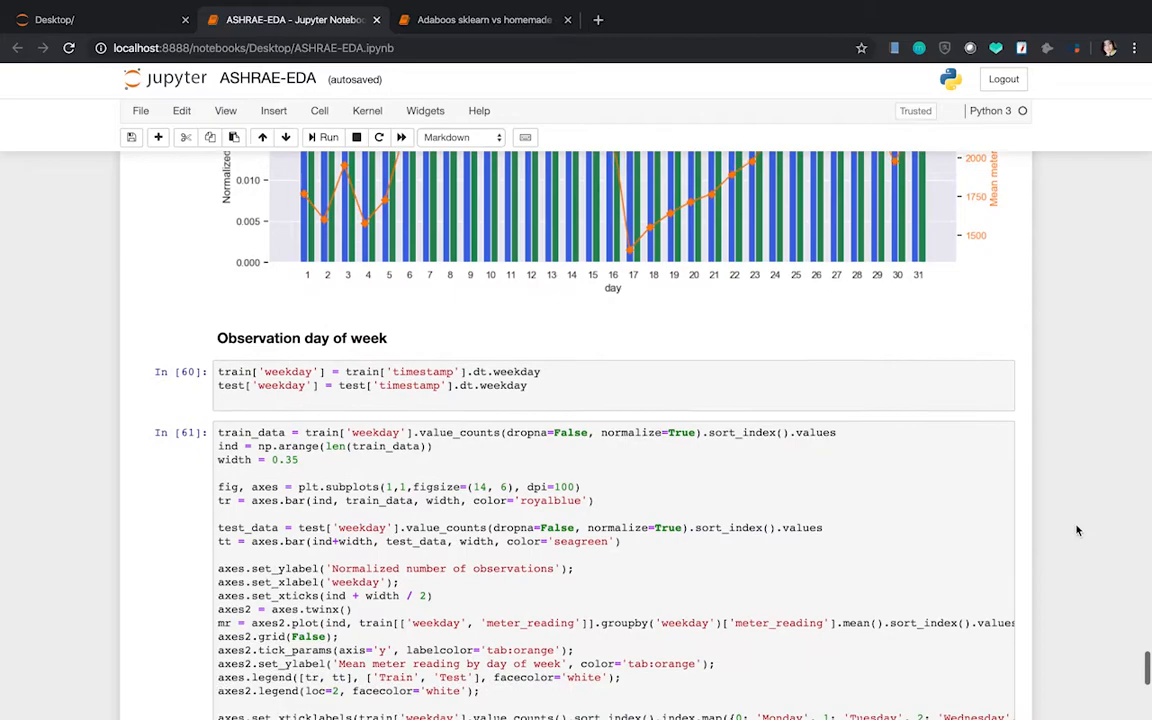
- Switch to the Adaboost sklearn vs homemade notebook and review imputation, datetime and wind-direction preprocessing
left_click(484, 20)
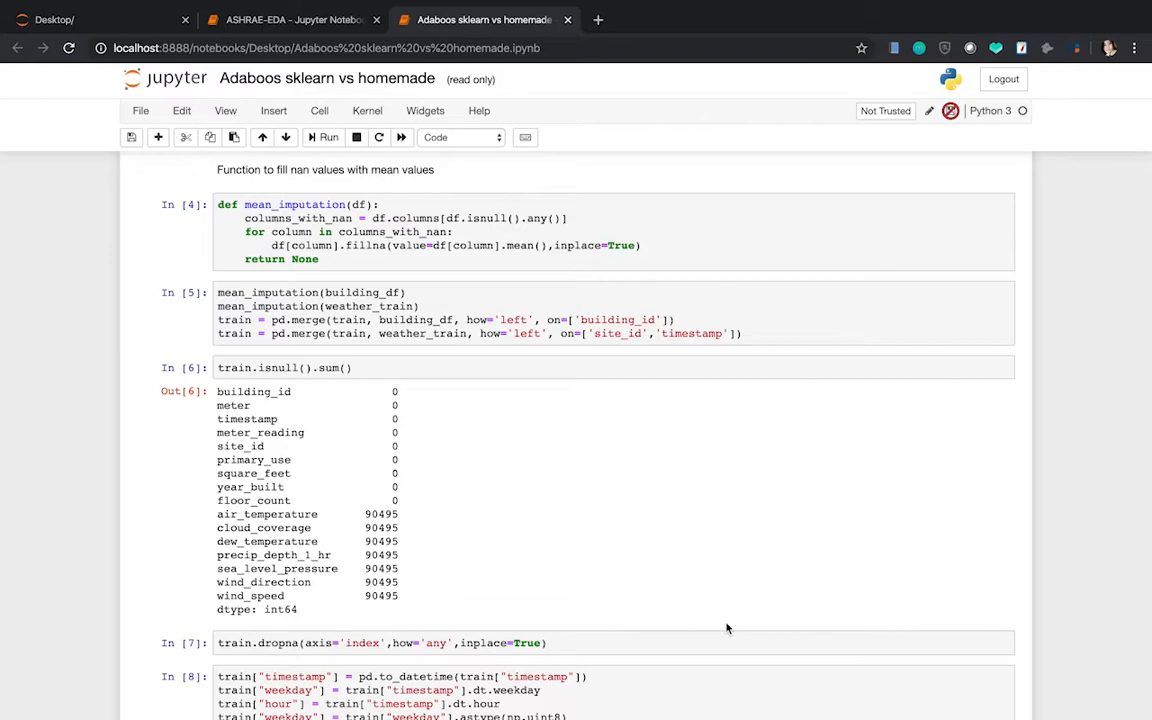
scroll("down", 3)
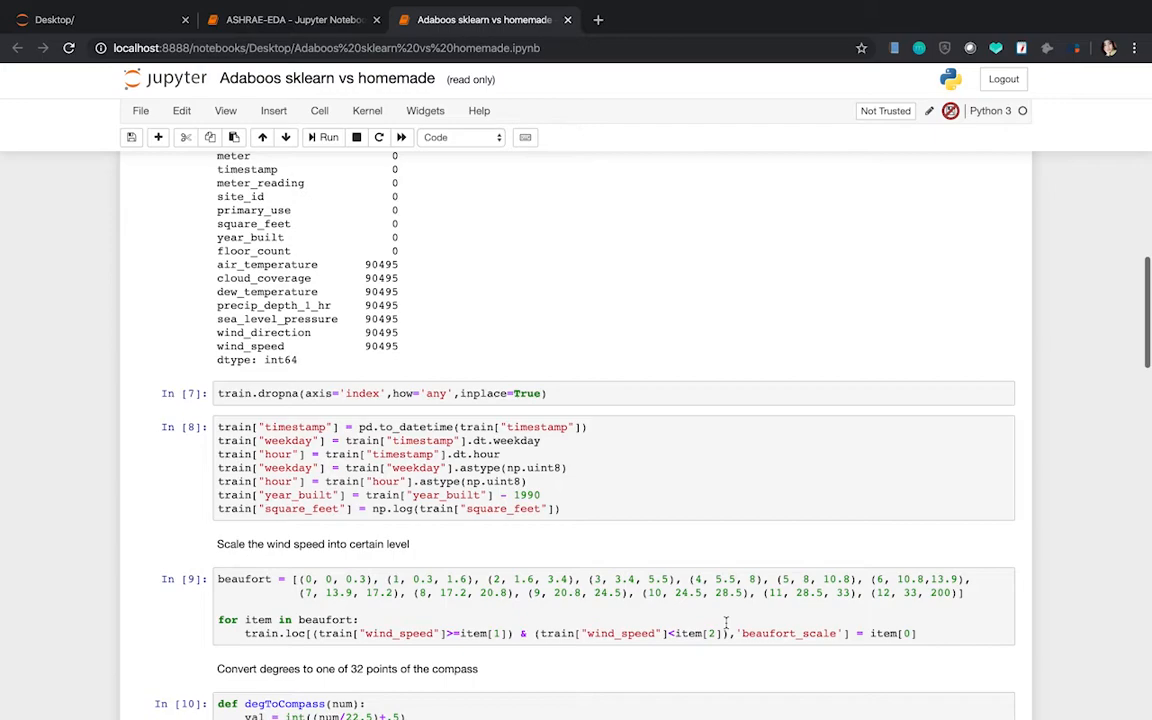
scroll("down", 3)
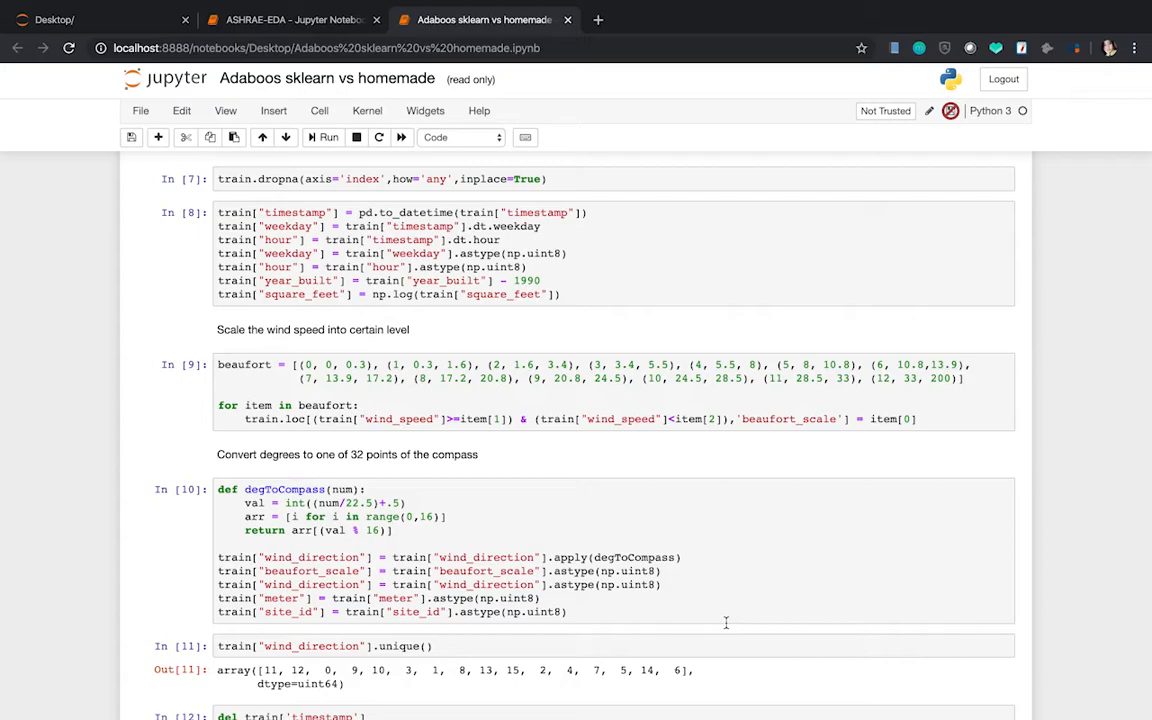
scroll("down", 3)
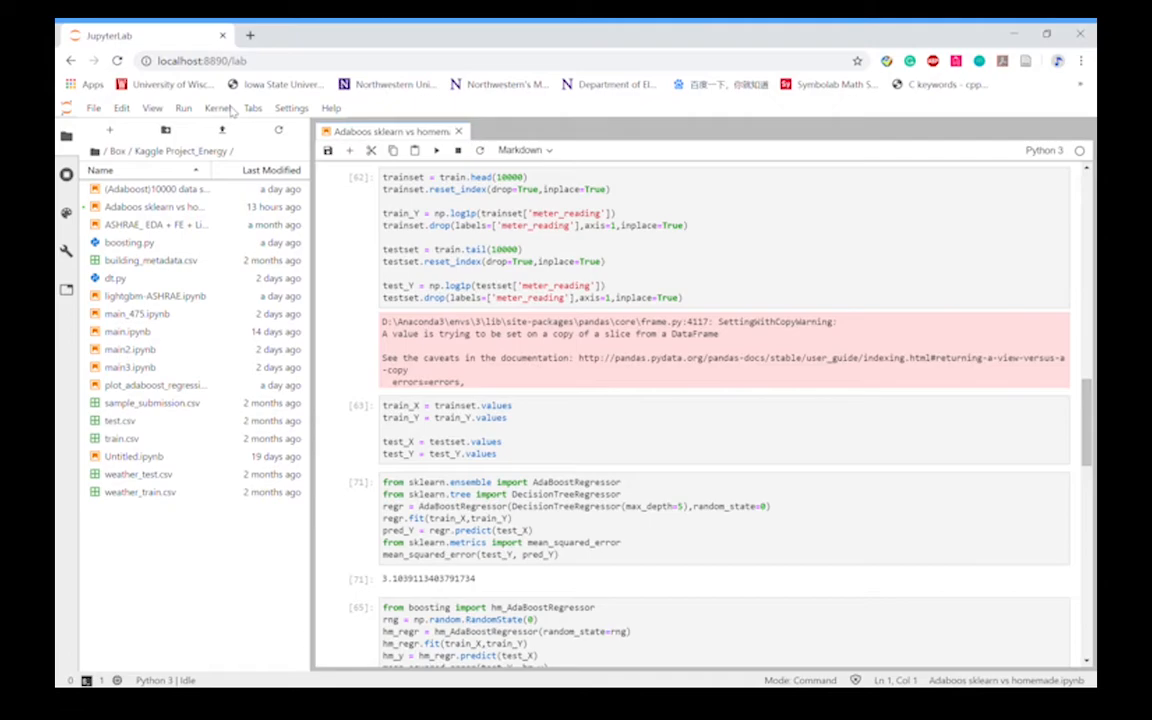
- Scroll to the AdaBoostRegressor and hm_AdaBoostRegressor mean_squared_error outputs on 10000 rows
scroll("down", 3)
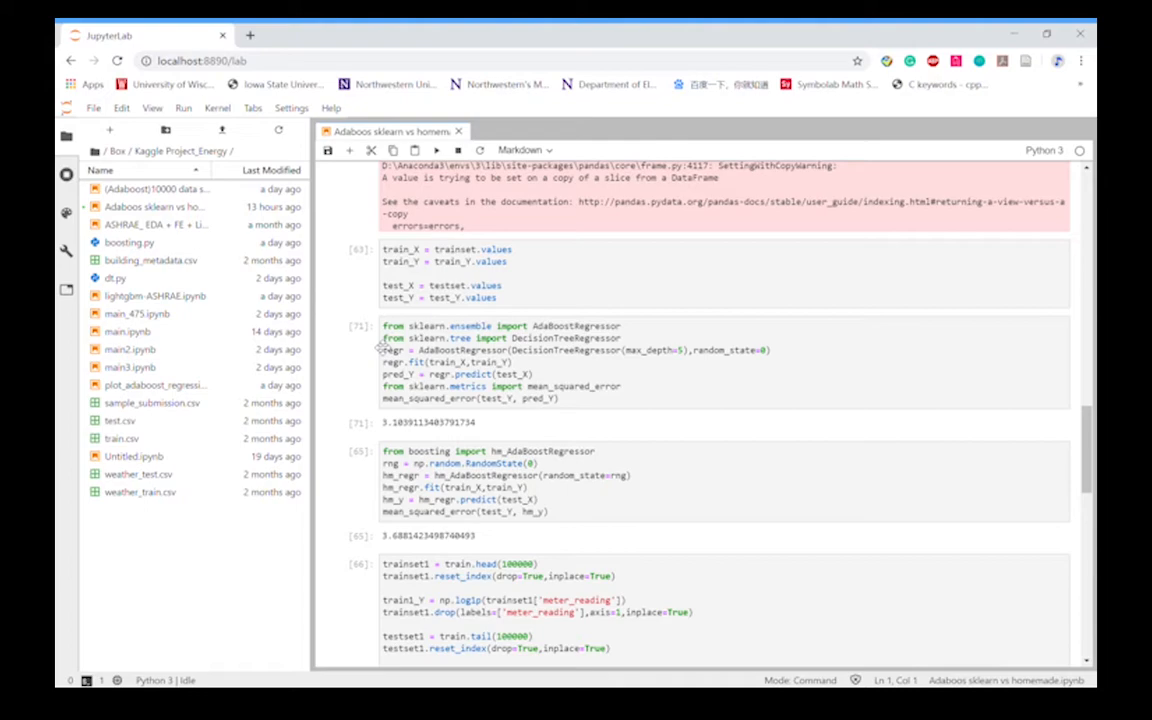
scroll("down", 3)
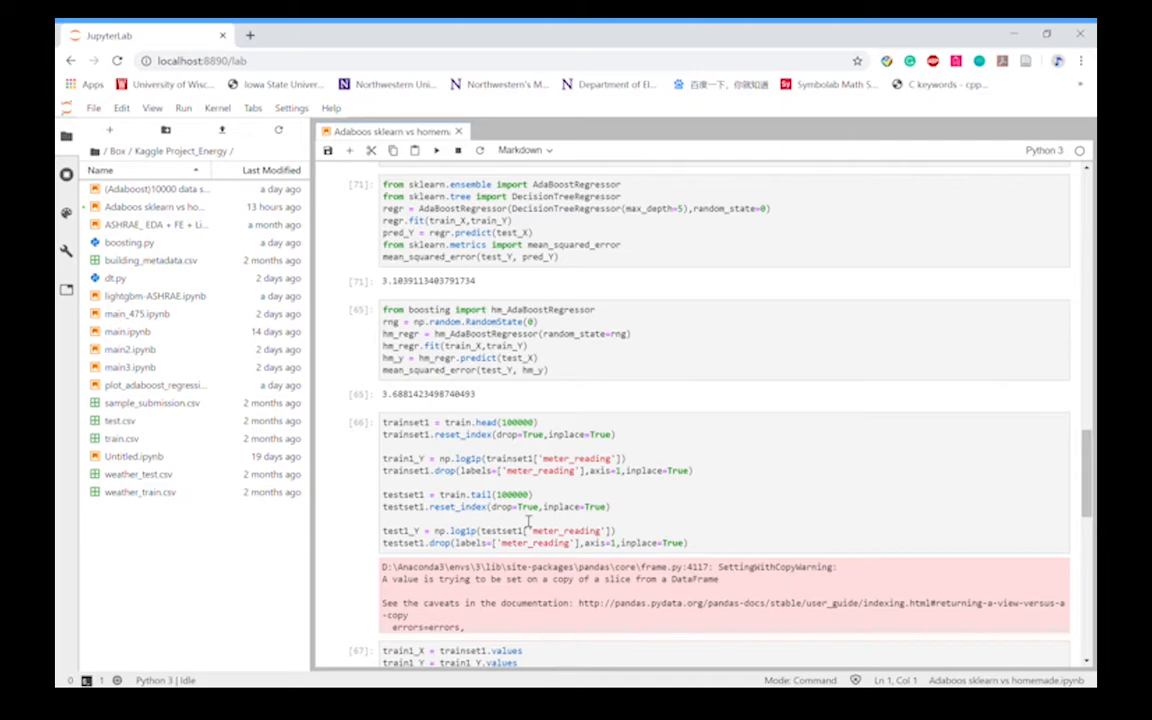
- Scroll to the %%time cells comparing sklearn (18.4 s) and homemade (1 min 45 s) AdaBoost on 100000 rows
scroll("down", 3)
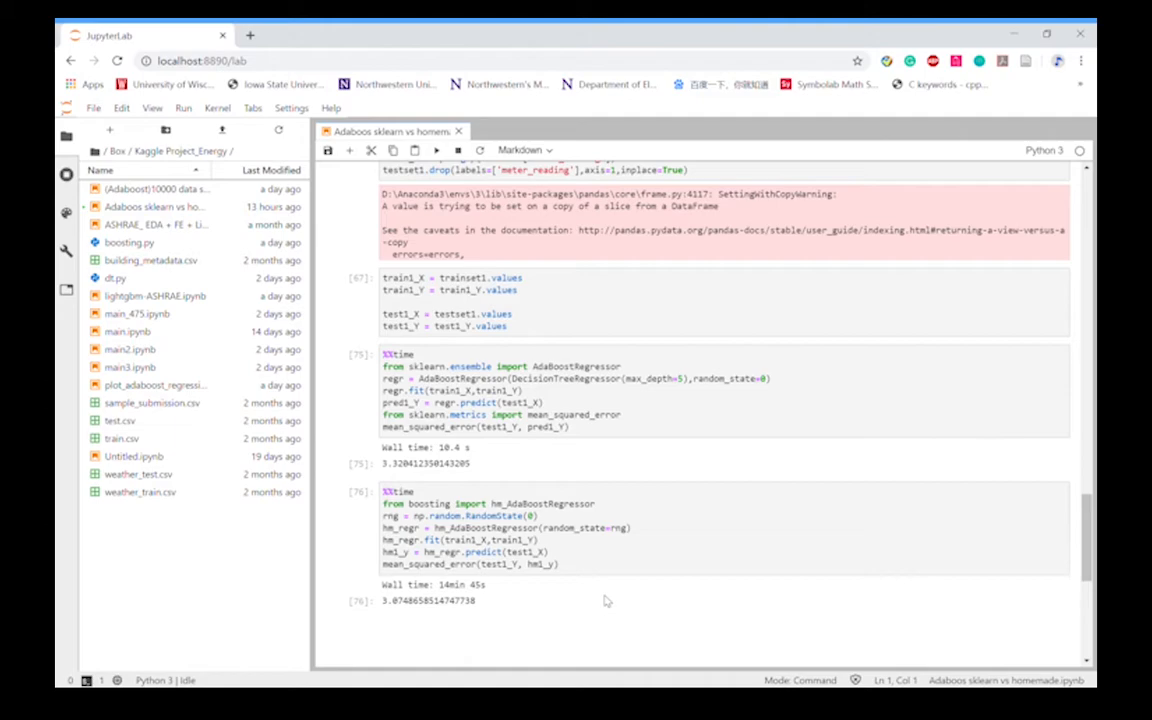
mouse_move(1032, 132)
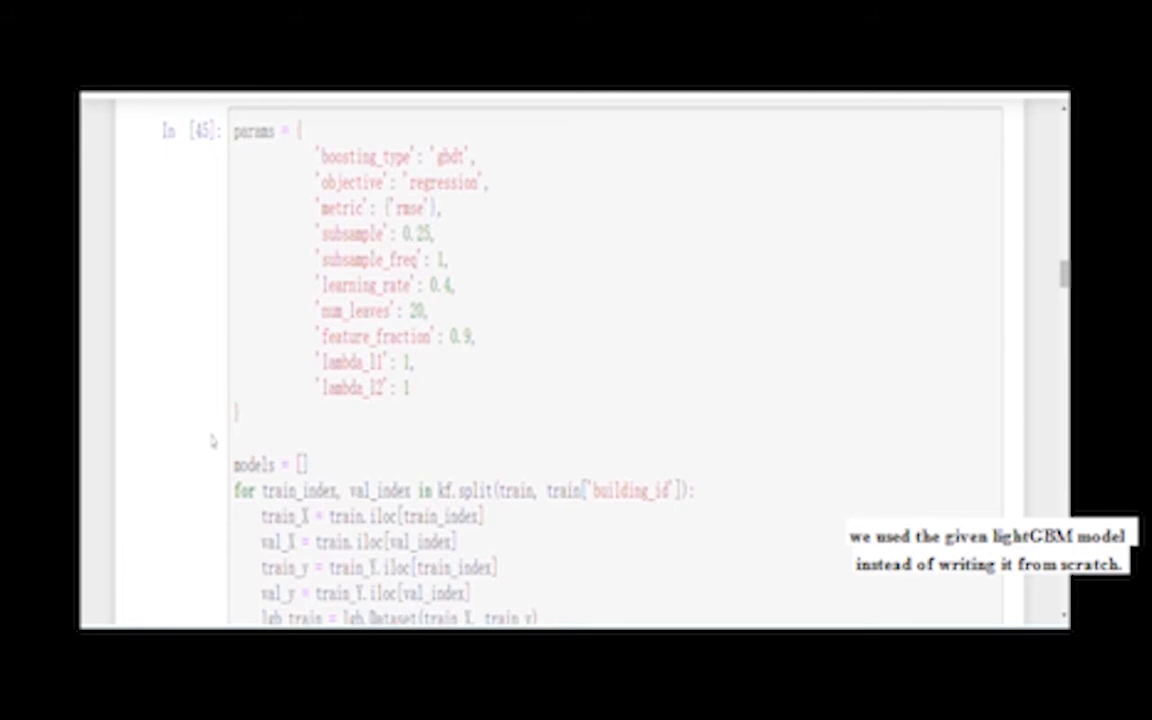
- Scroll through the LightGBM GBDT params and the fold-by-fold training and valid_1 RMSE output
scroll("down", 3)
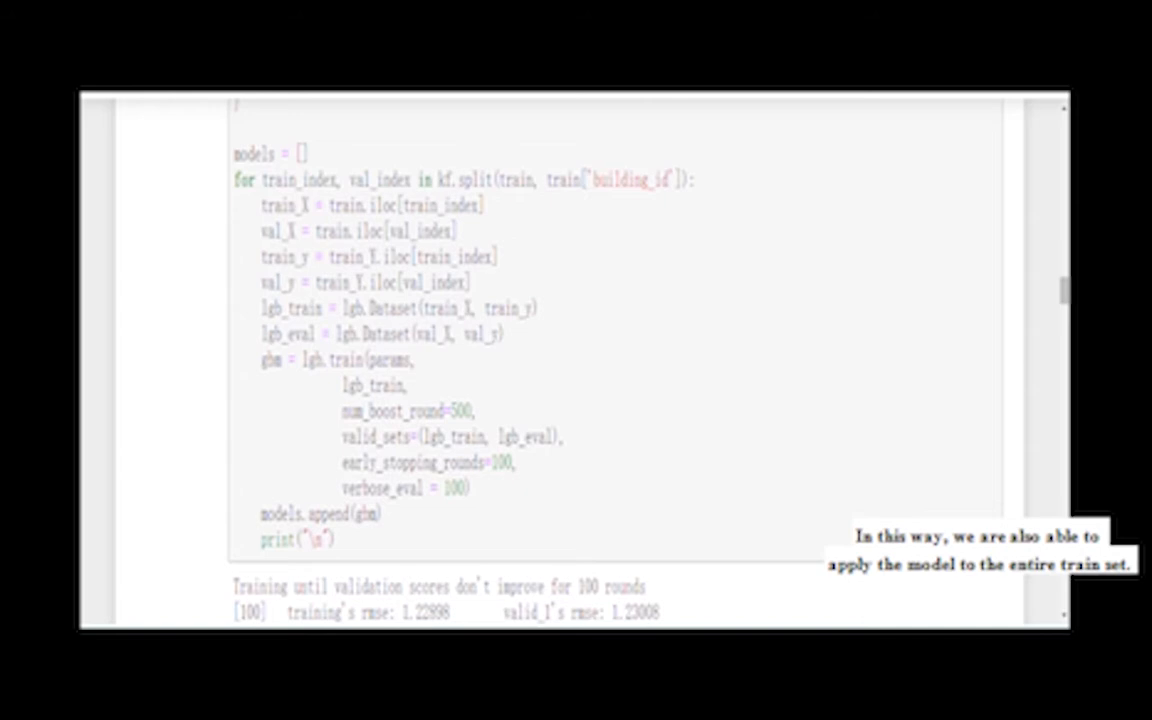
scroll("down", 3)
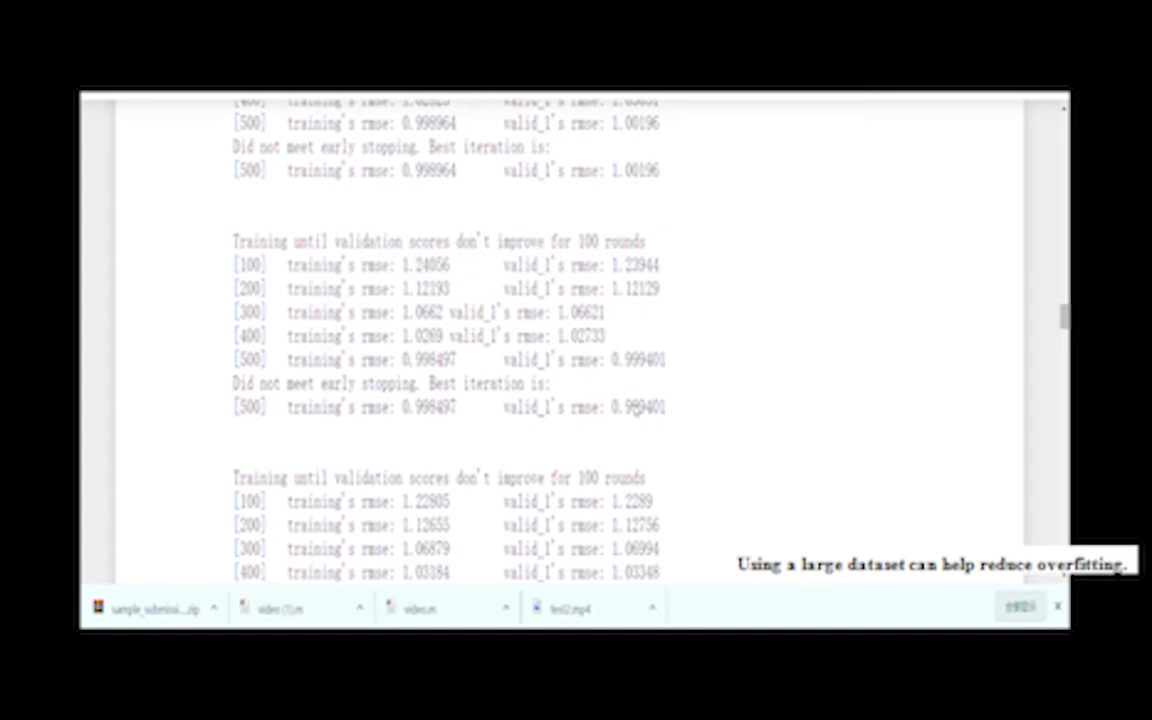